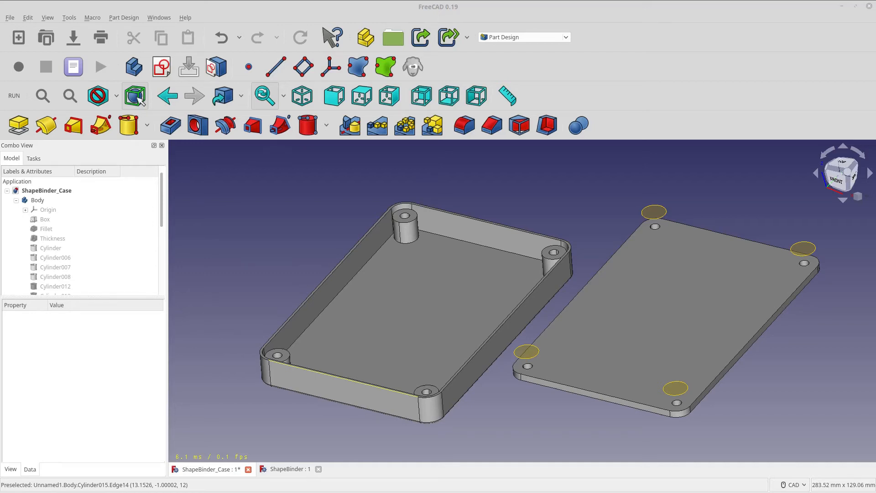
pyautogui.moveTo(217, 358)
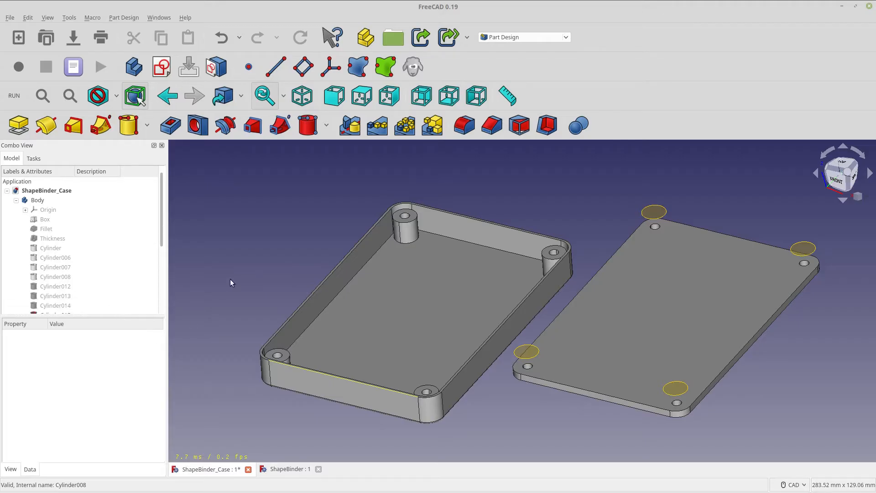
# Select the blue freeform plate and the top-left red disc
pyautogui.click(288, 468)
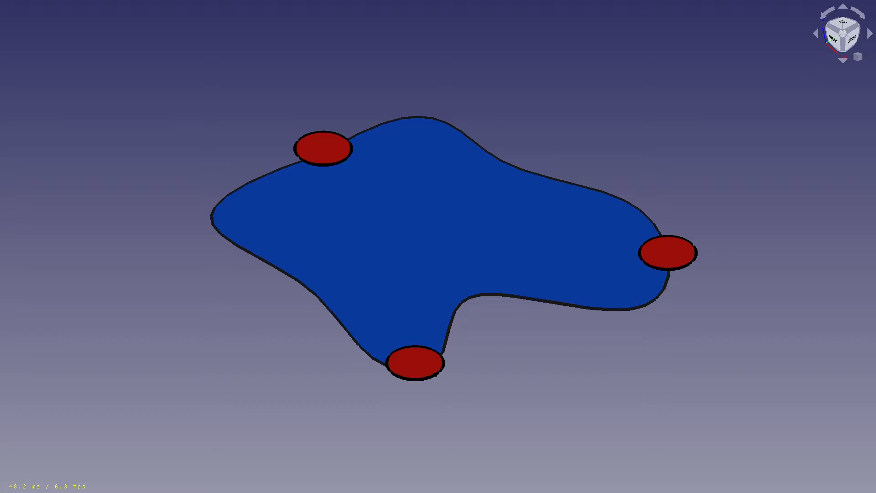
pyautogui.click(325, 202)
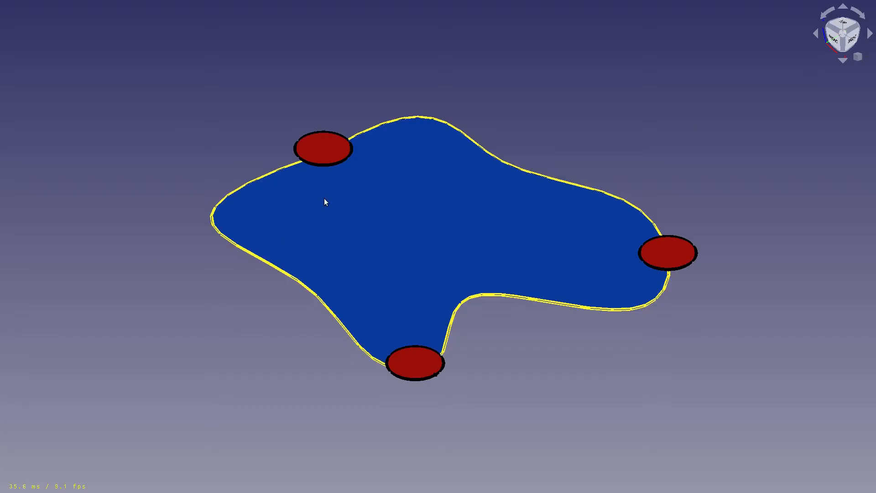
pyautogui.click(320, 148)
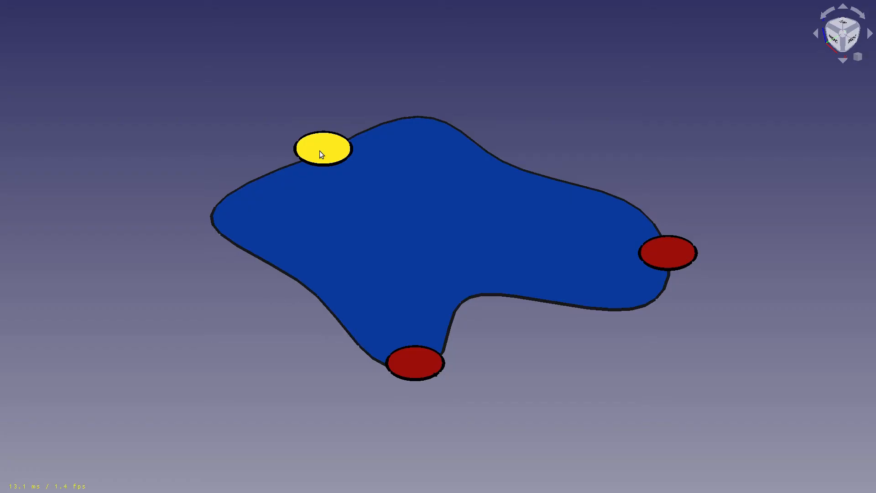
pyautogui.moveTo(328, 151)
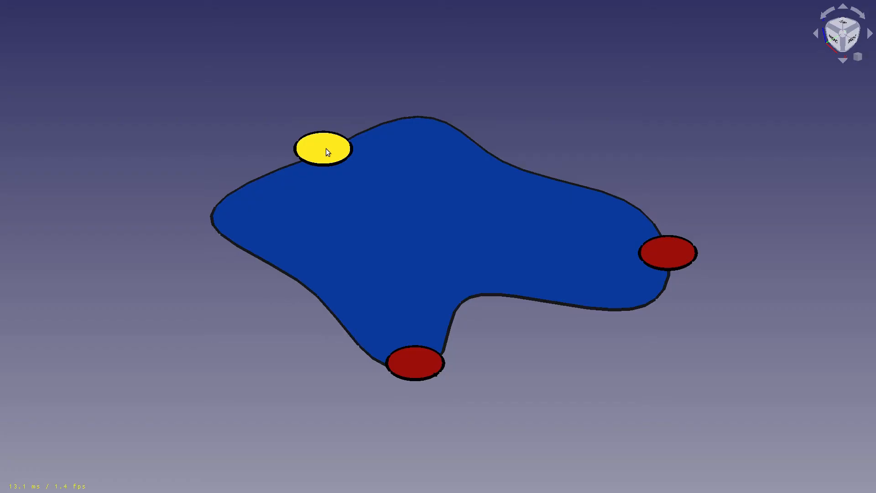
pyautogui.click(322, 150)
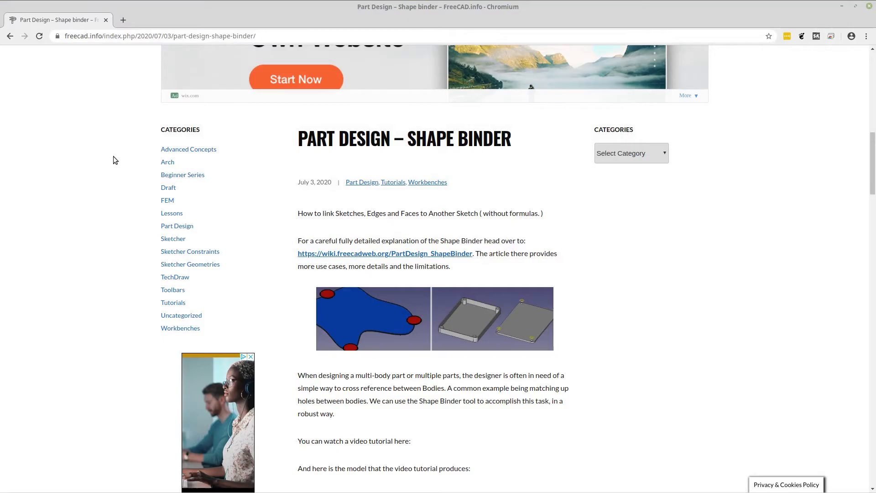
# Show the Shape Binder article's web address and scroll to adding a binder inside the active body
pyautogui.click(139, 35)
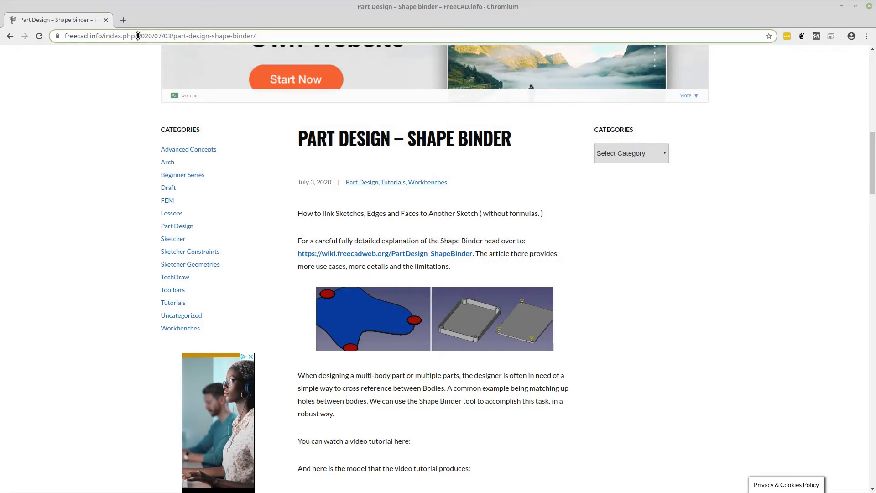
pyautogui.click(157, 36)
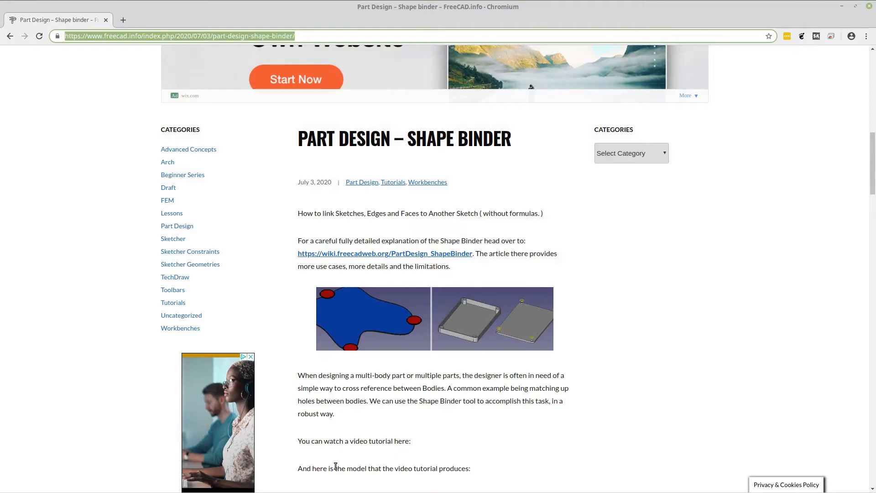
pyautogui.scroll(-3)
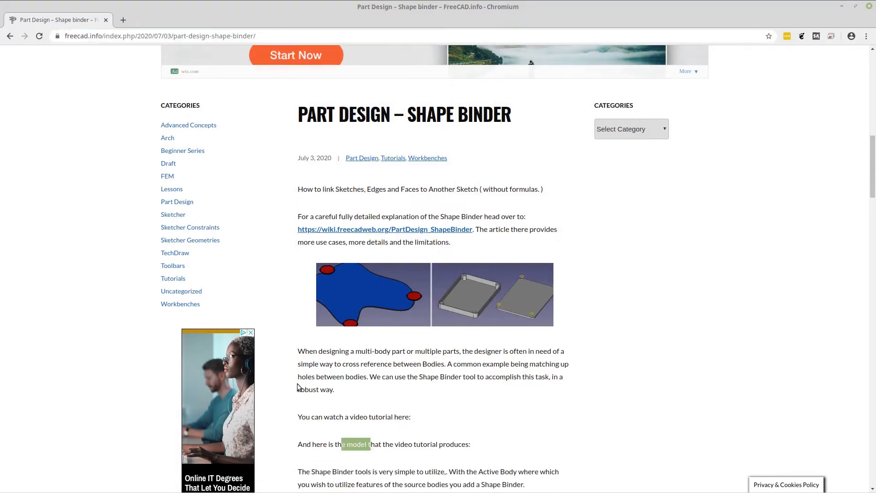
pyautogui.moveTo(341, 386)
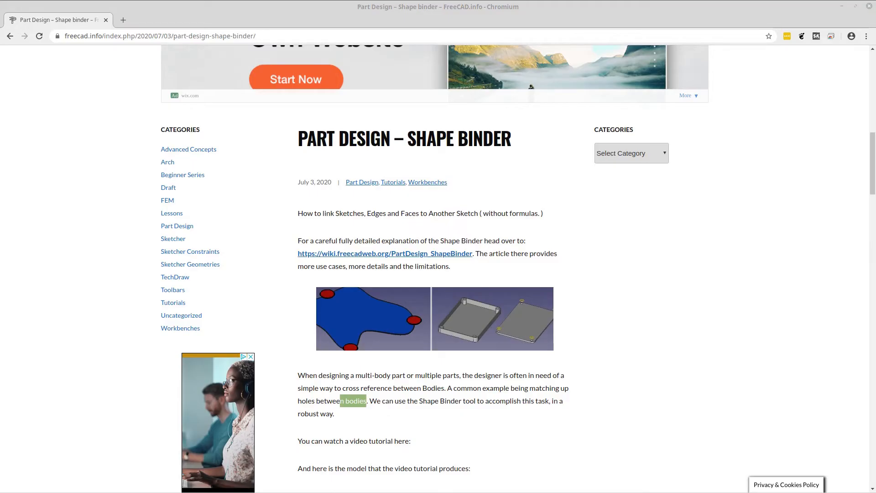
pyautogui.moveTo(15, 279)
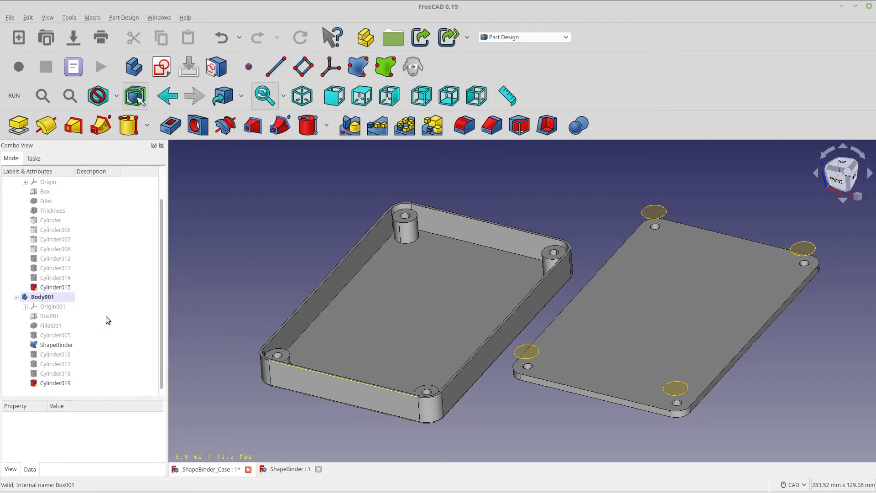
pyautogui.moveTo(129, 315)
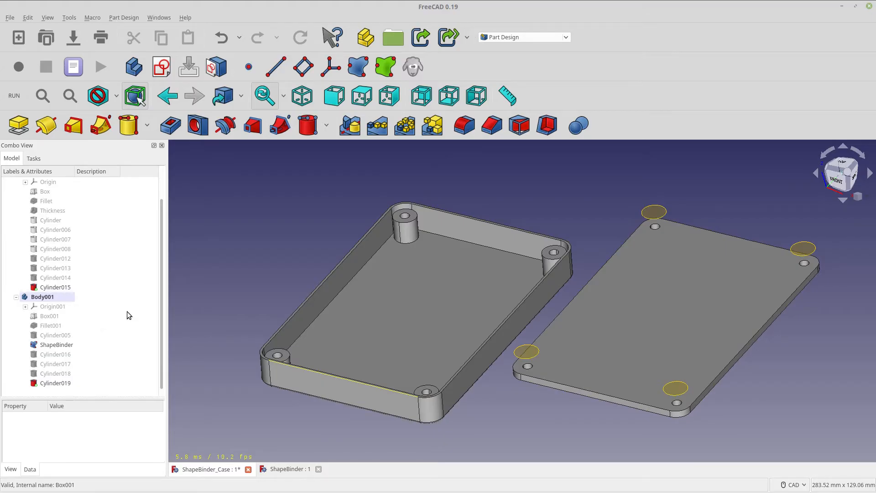
pyautogui.moveTo(196, 319)
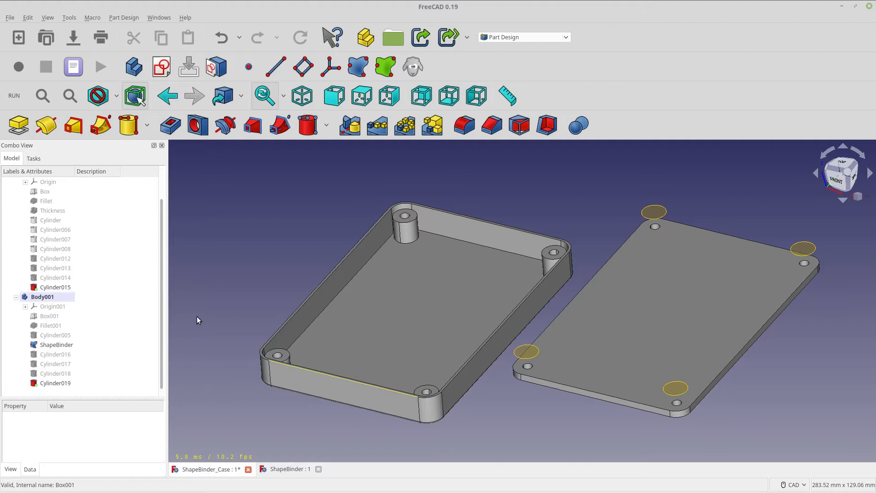
pyautogui.moveTo(198, 332)
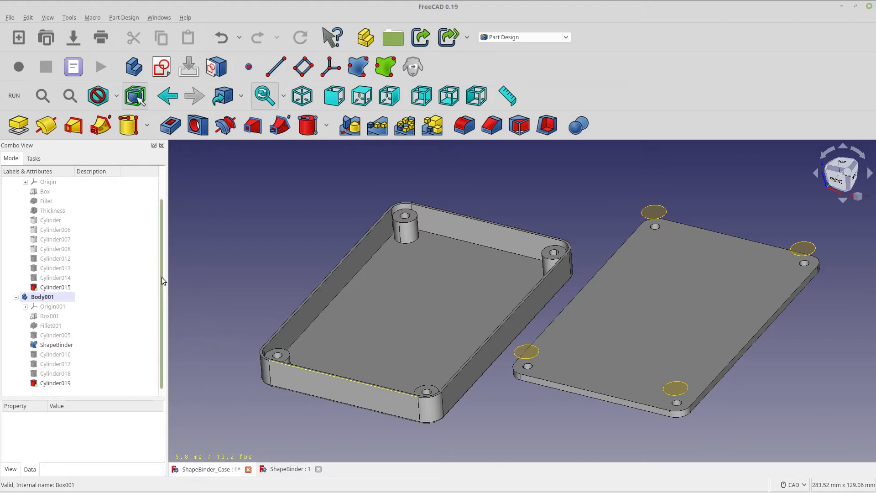
pyautogui.moveTo(116, 276)
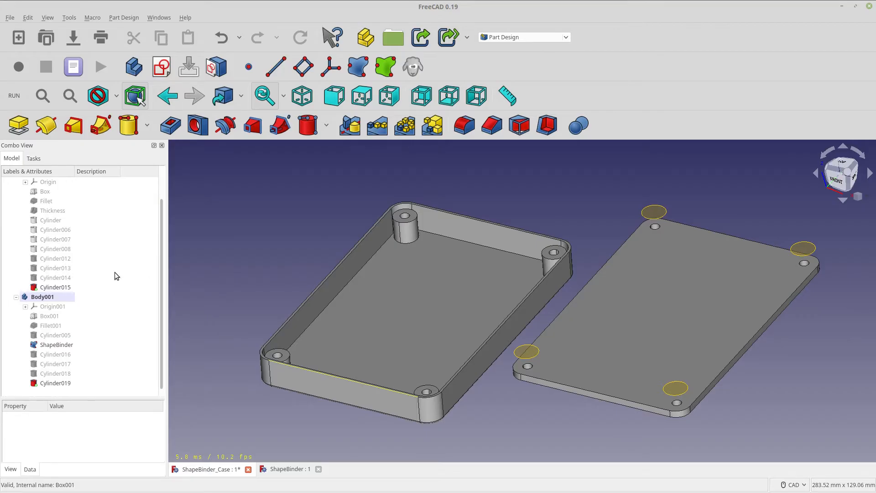
# Select the case's Box feature (80 × 120 × 12 mm) in the Model tree
pyautogui.click(45, 191)
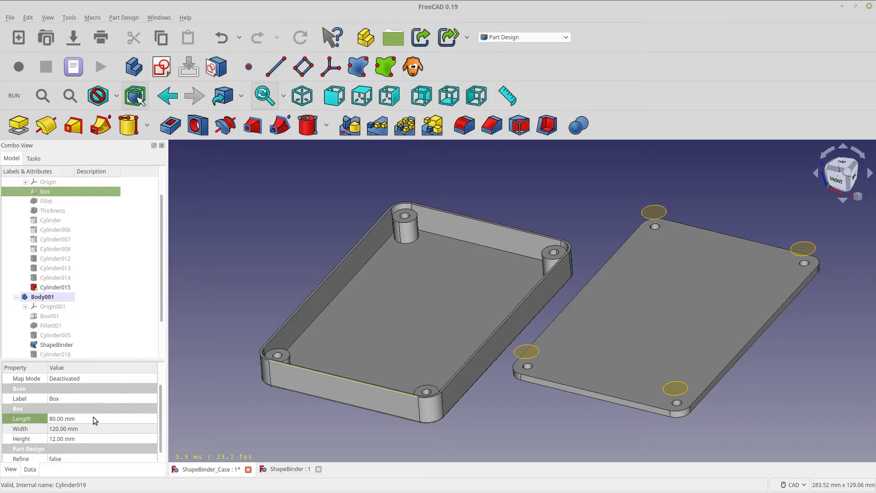
# Change the case Box Length property from 80 to 40 mm
pyautogui.doubleClick(61, 418)
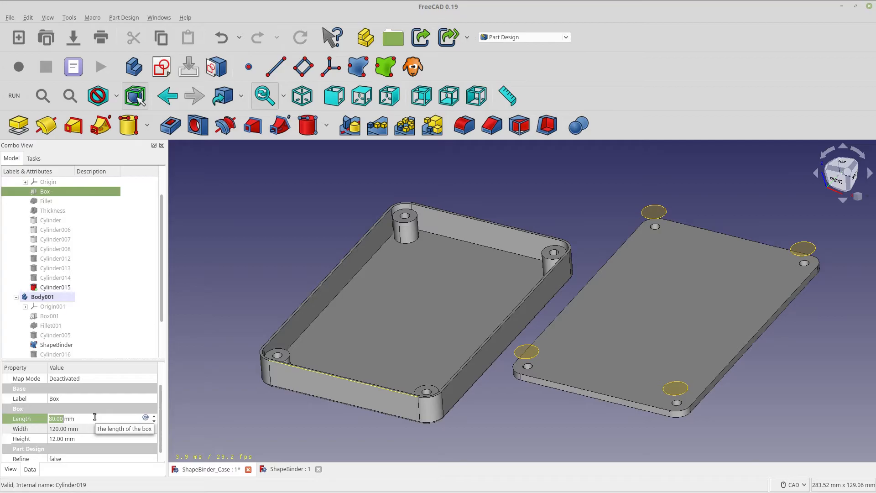
pyautogui.write('40')
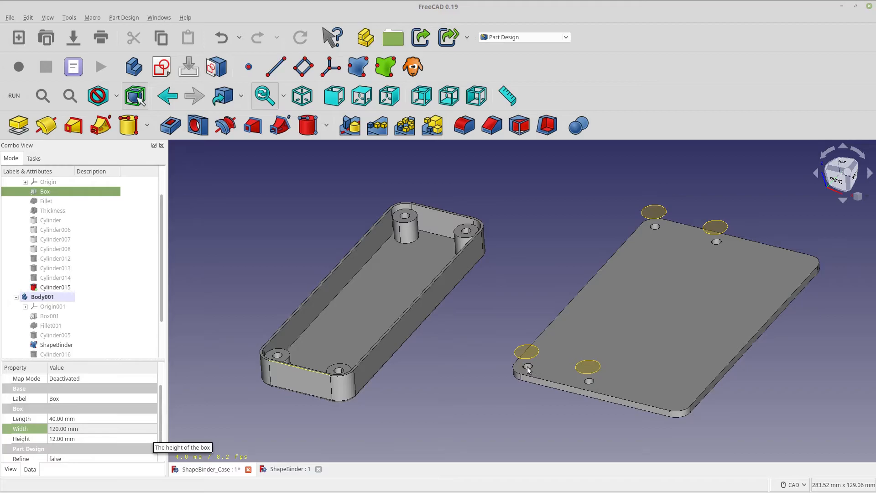
pyautogui.moveTo(742, 378)
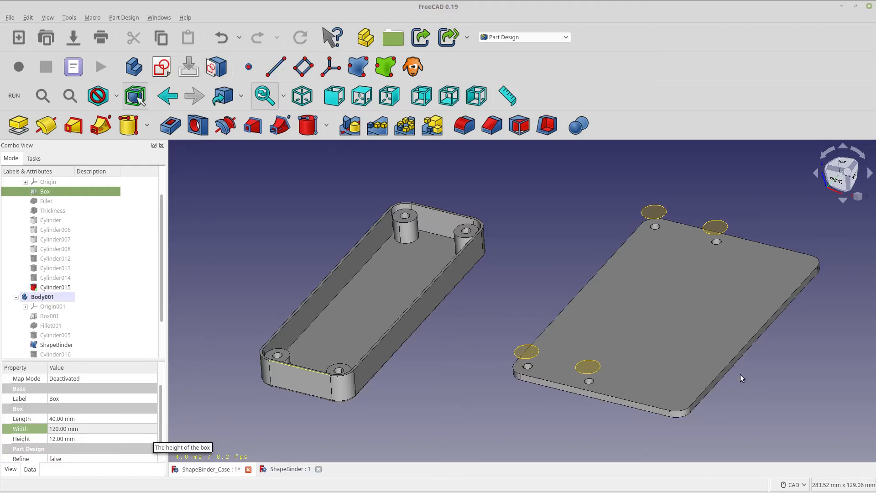
pyautogui.moveTo(749, 329)
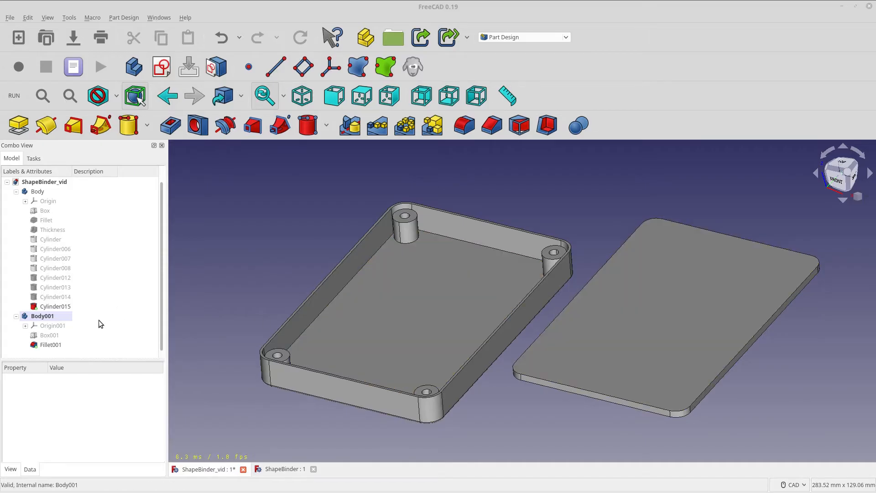
# Select the hole-free lid body Body001 in the ShapeBinder_vid model
pyautogui.click(42, 316)
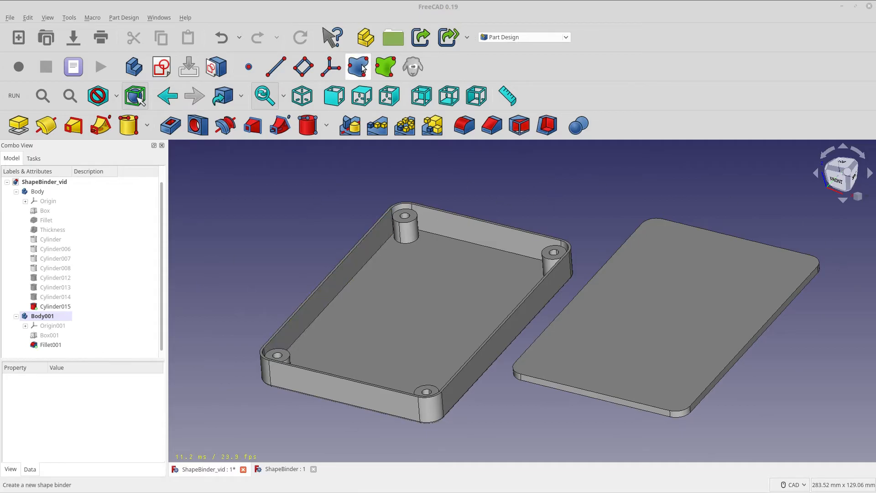
# Create a shape binder in the lid body and collect Cylinder015's boss faces and edges
pyautogui.click(358, 66)
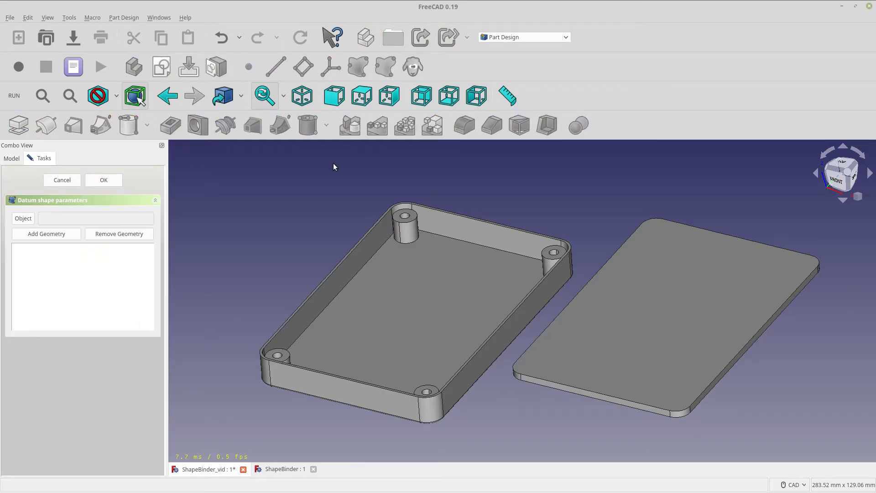
pyautogui.moveTo(21, 209)
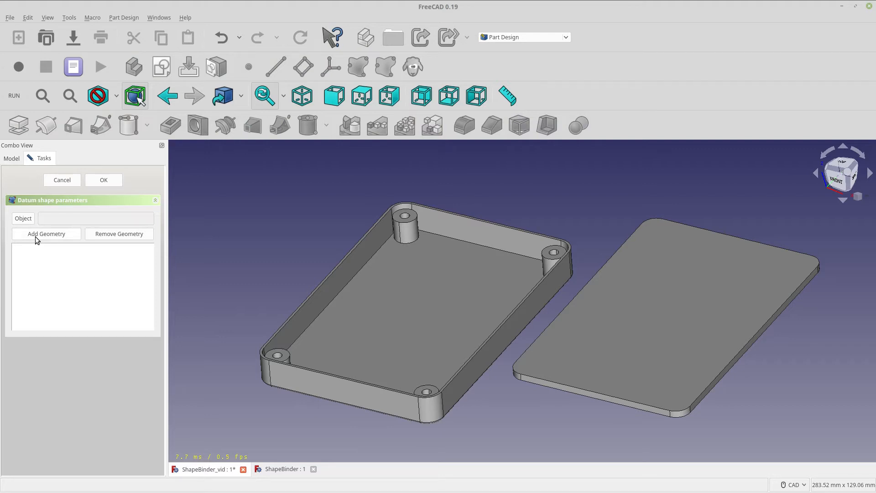
pyautogui.moveTo(274, 357)
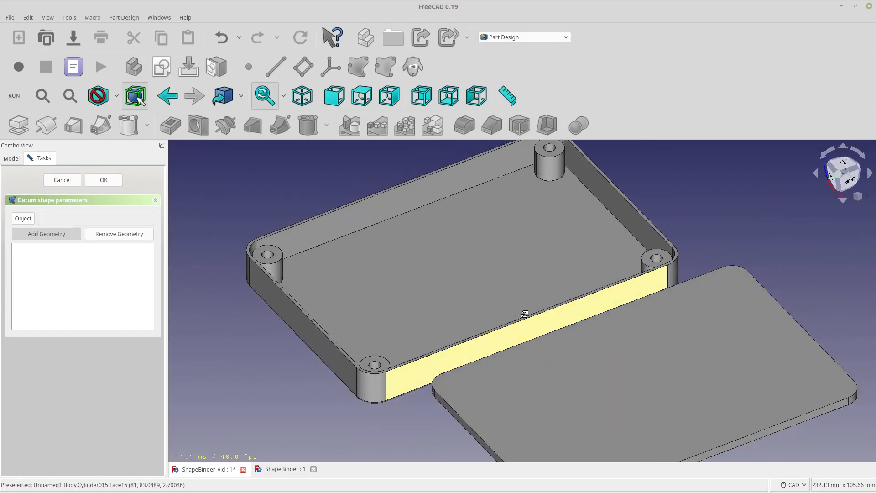
pyautogui.moveTo(524, 313); pyautogui.dragTo(327, 288)
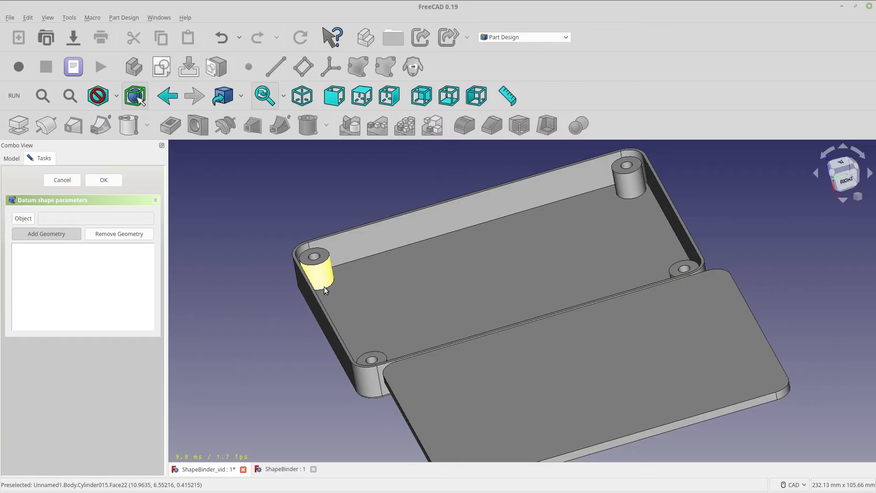
pyautogui.click(324, 274)
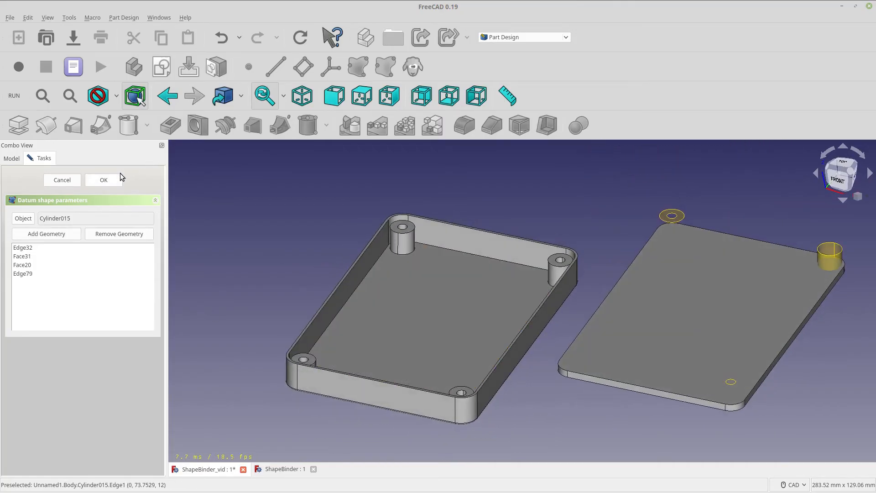
# Confirm the shape binder and select ShapeBinder under Body001
pyautogui.click(103, 180)
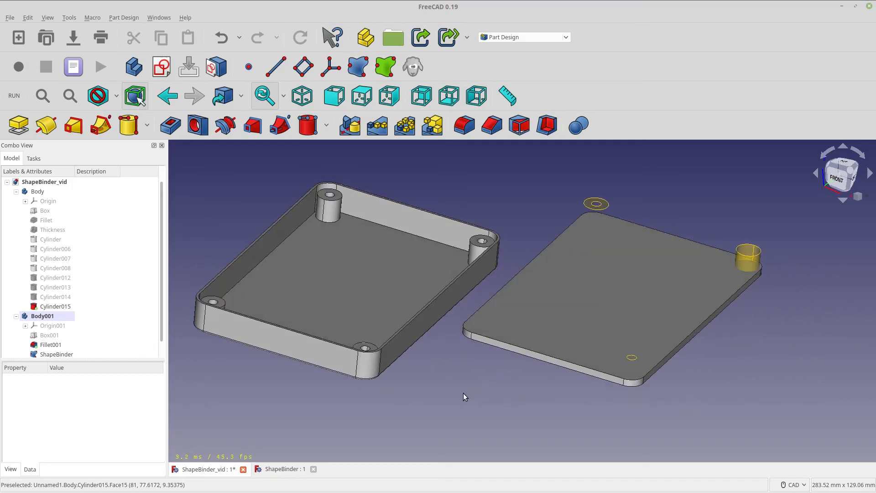
pyautogui.moveTo(218, 301)
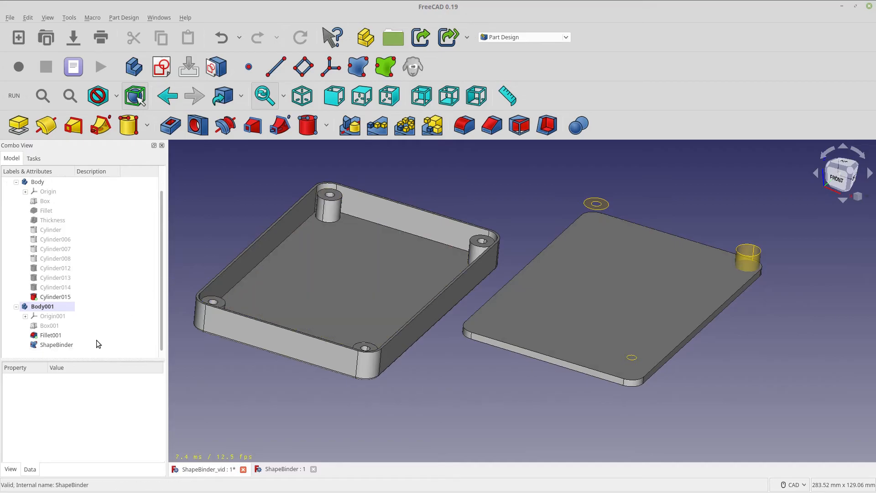
pyautogui.click(56, 344)
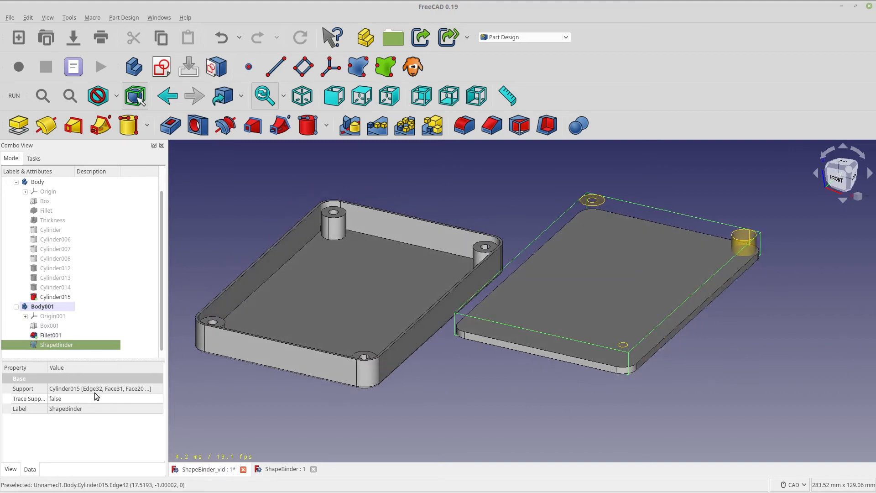
pyautogui.moveTo(8, 463)
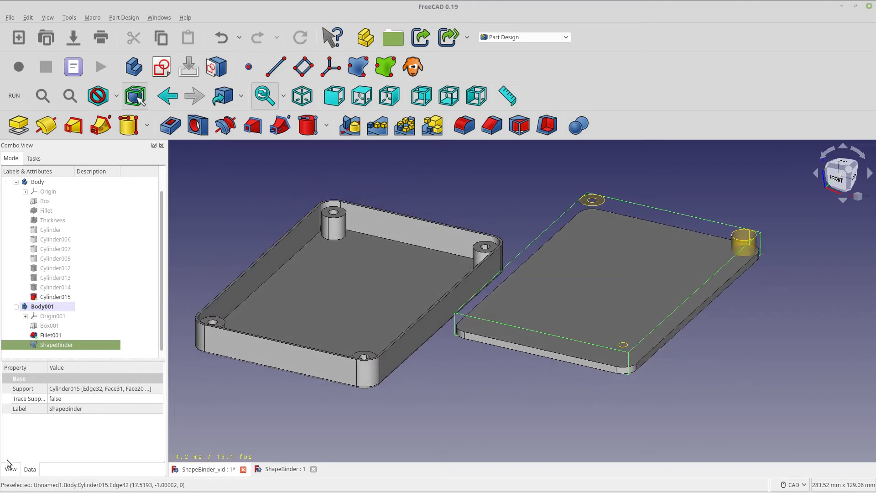
pyautogui.moveTo(274, 225)
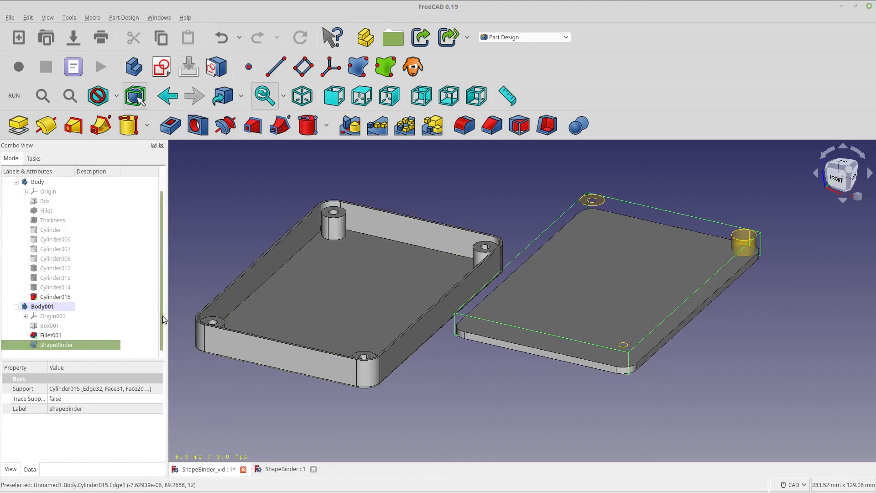
pyautogui.moveTo(165, 301)
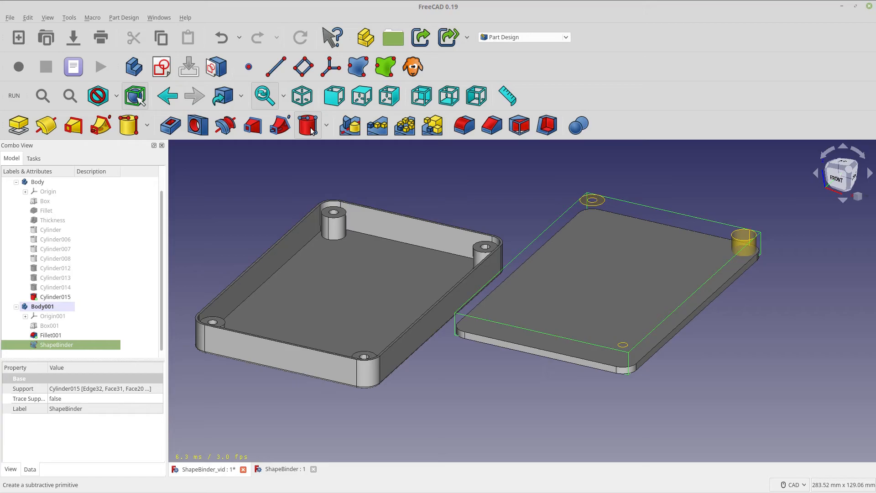
# Add a 2.5 mm radius subtractive cylinder concentric to ShapeBinder Edge1
pyautogui.click(307, 125)
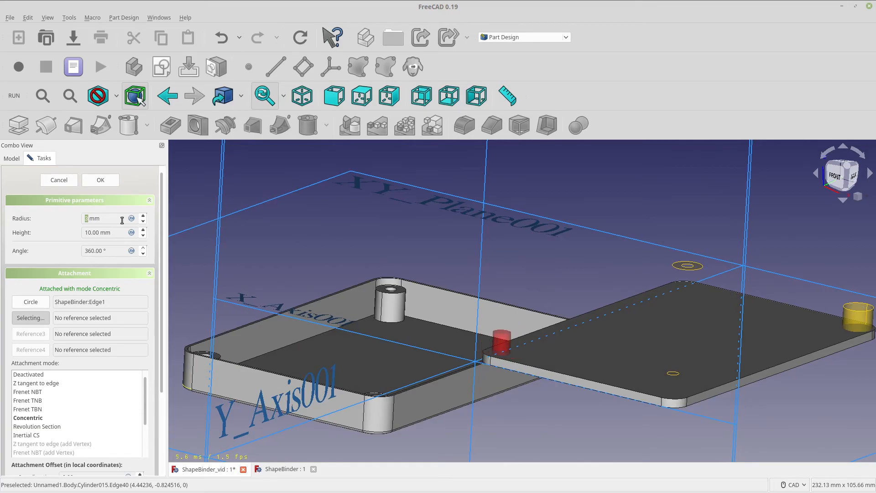
pyautogui.write('2.5')
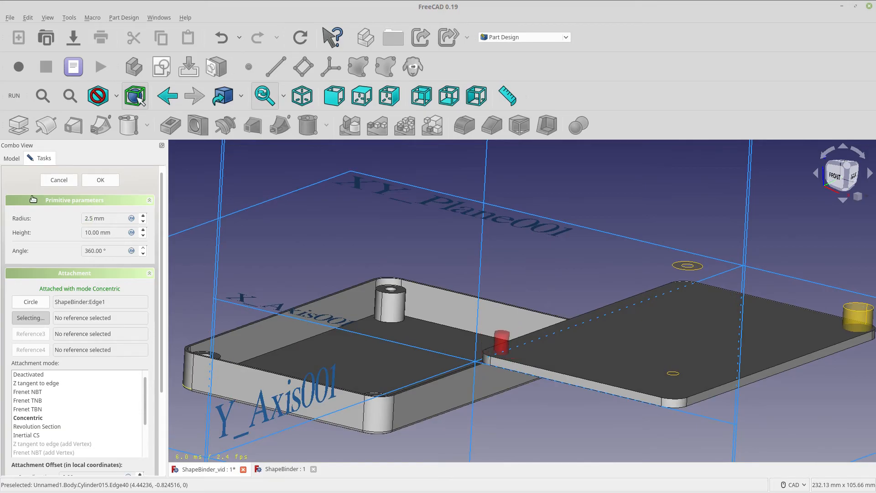
pyautogui.click(100, 180)
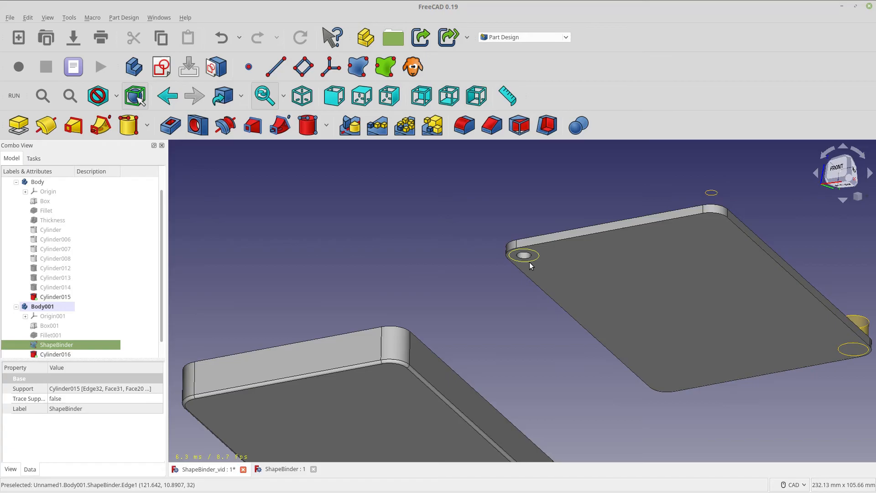
# Orbit to view the lid from above and start a second hole cylinder
pyautogui.moveTo(531, 266); pyautogui.dragTo(502, 344)
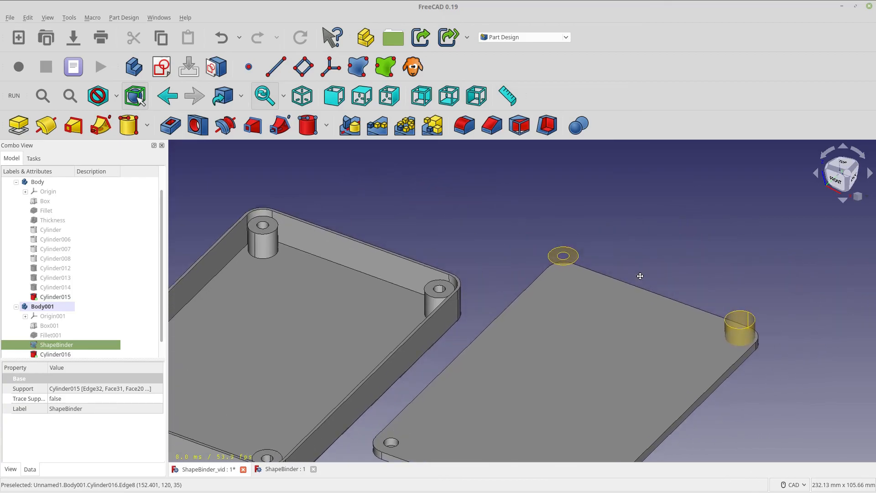
pyautogui.click(55, 344)
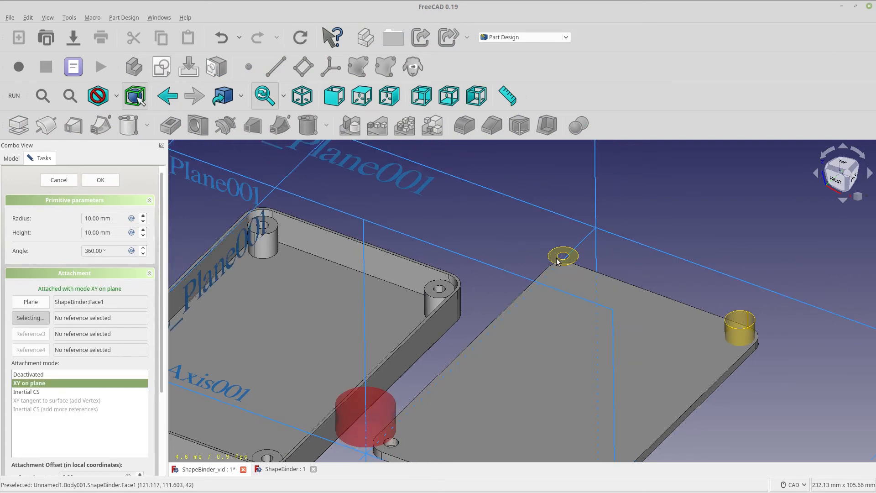
pyautogui.moveTo(565, 257)
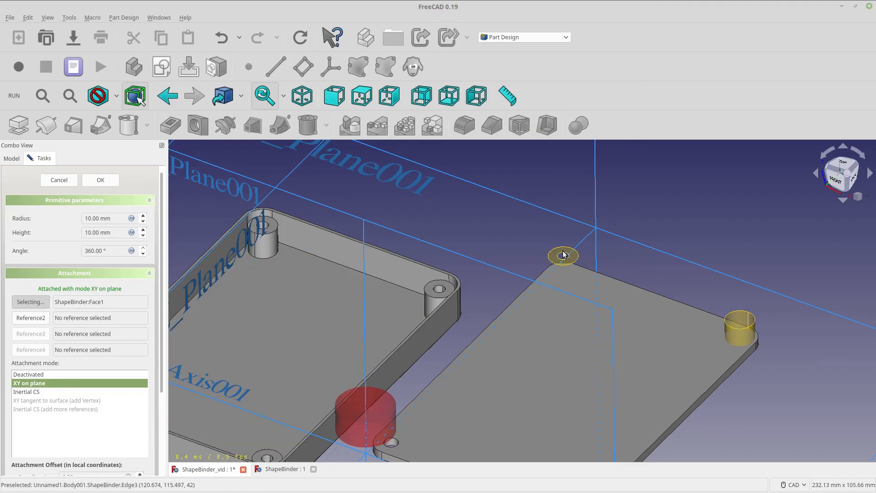
# Attach the cylinder concentric to the binder ring edge, flip sides, and confirm the 2 mm hole
pyautogui.click(563, 256)
pyautogui.write('1')
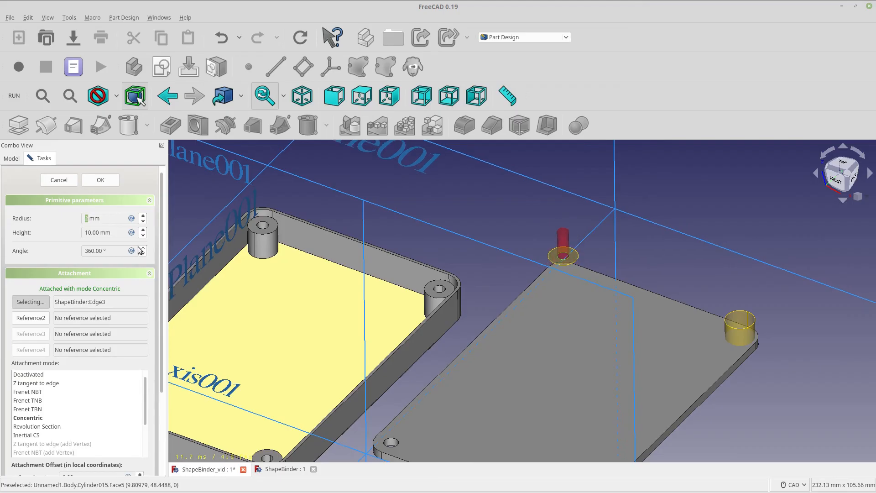
pyautogui.scroll(-3)
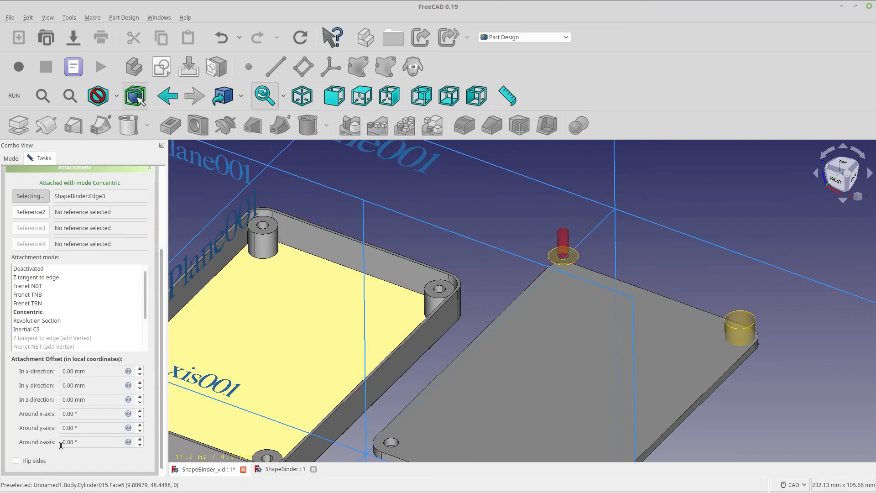
pyautogui.click(17, 460)
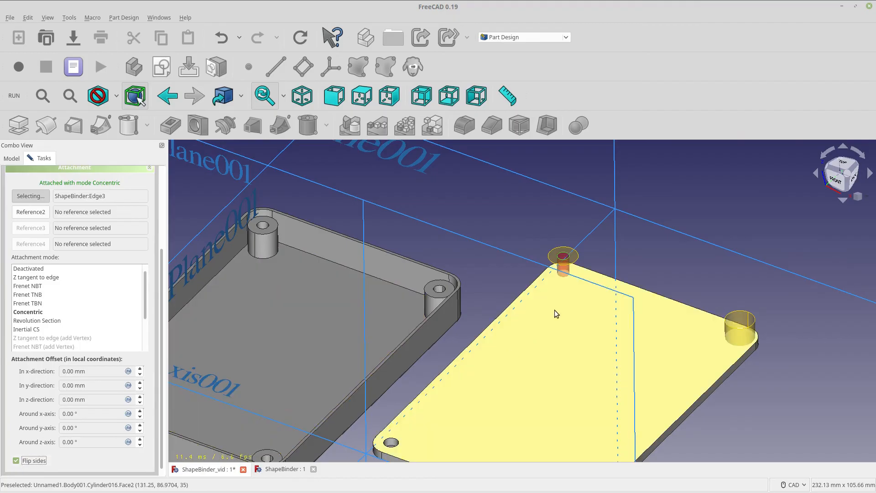
pyautogui.moveTo(555, 313); pyautogui.dragTo(601, 272)
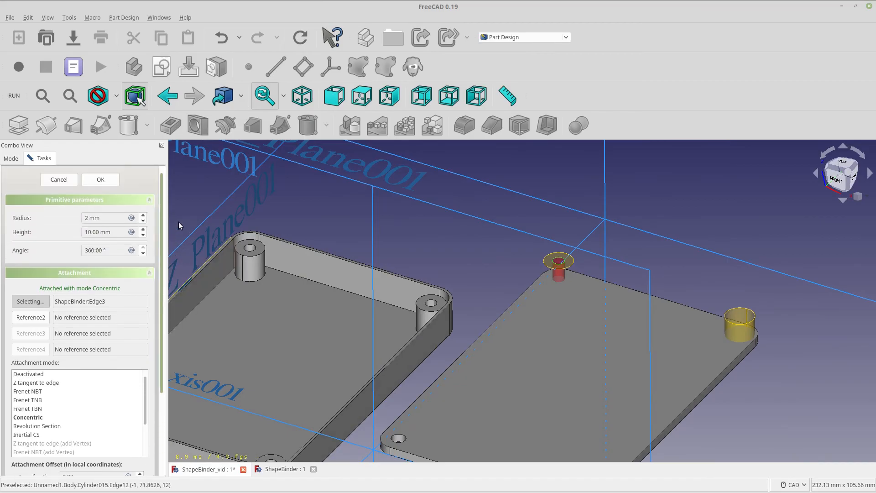
pyautogui.click(100, 179)
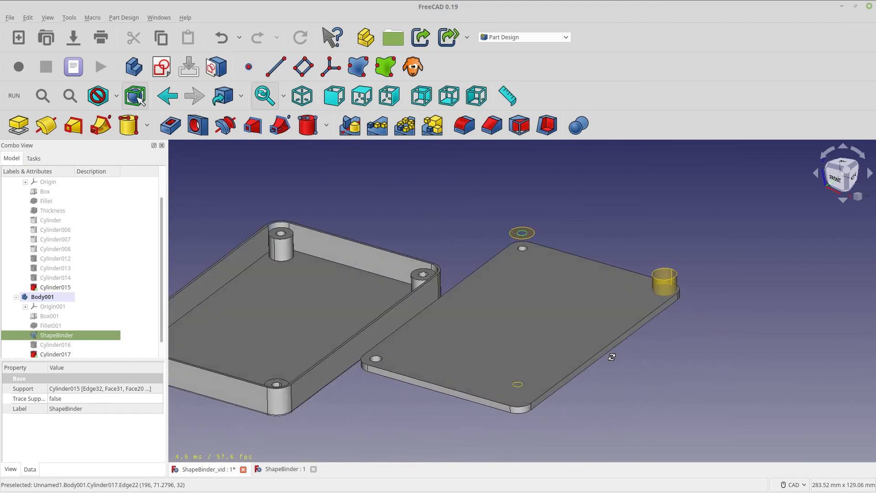
pyautogui.moveTo(307, 125)
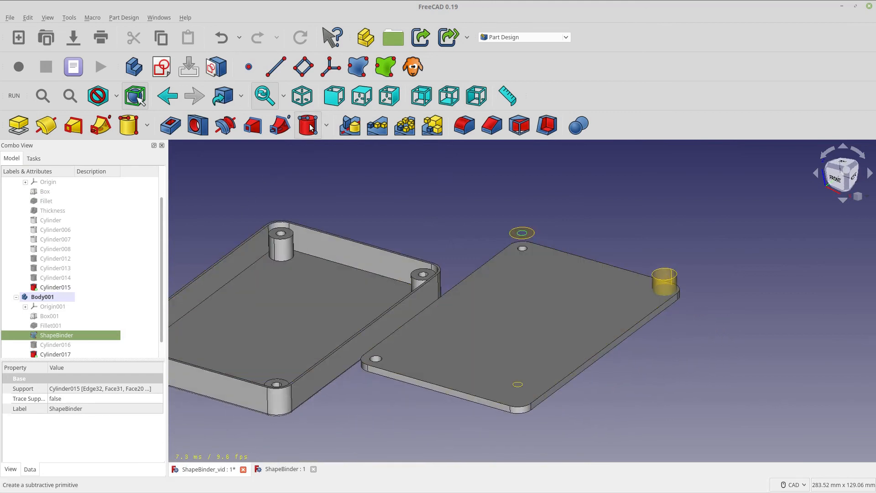
# Add a flipped 2 mm subtractive cylinder attached to ShapeBinder Face2
pyautogui.click(307, 125)
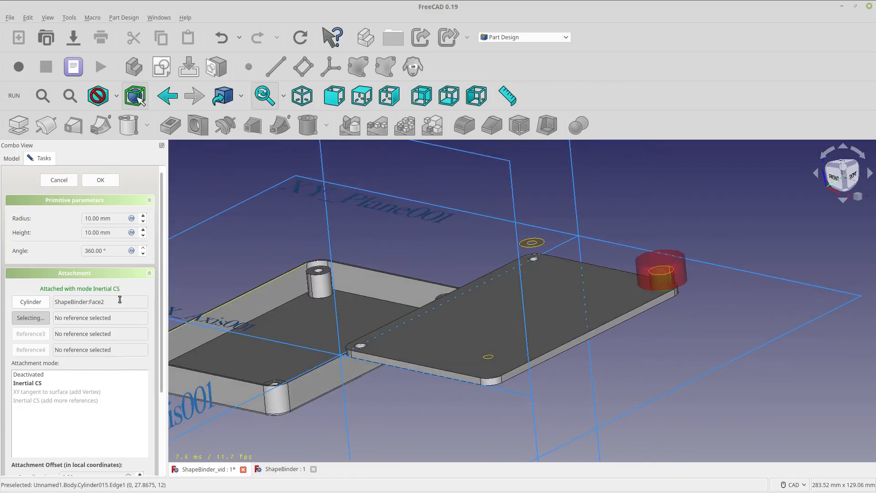
pyautogui.moveTo(39, 385)
pyautogui.write('1')
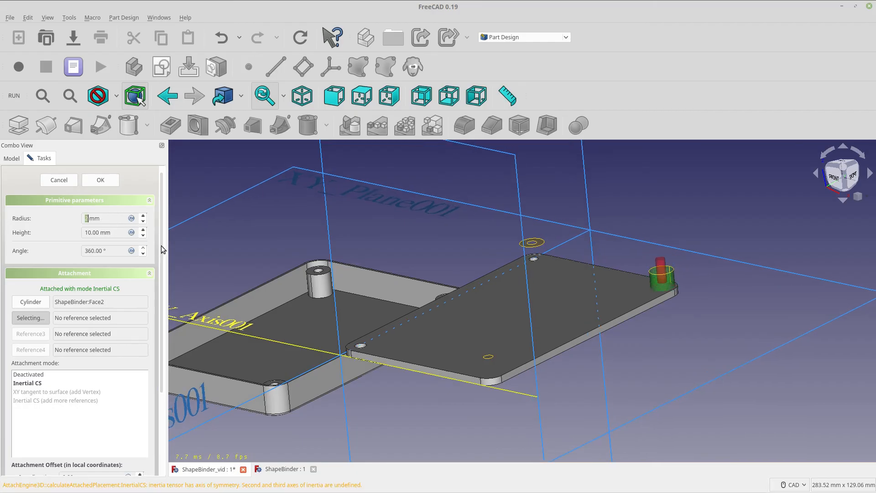
pyautogui.scroll(-3)
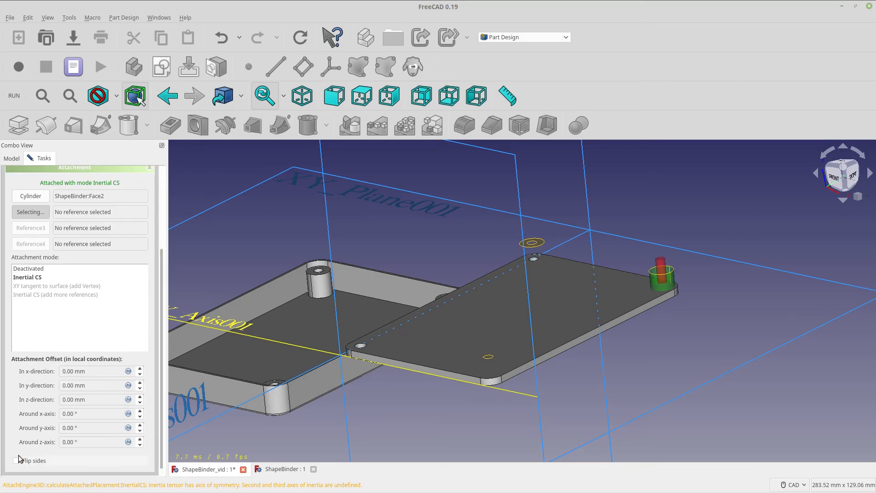
pyautogui.click(15, 460)
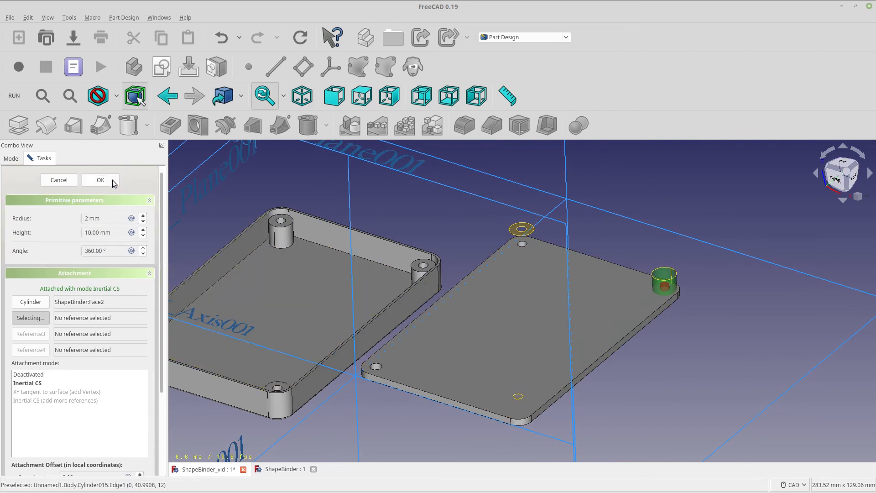
pyautogui.click(100, 180)
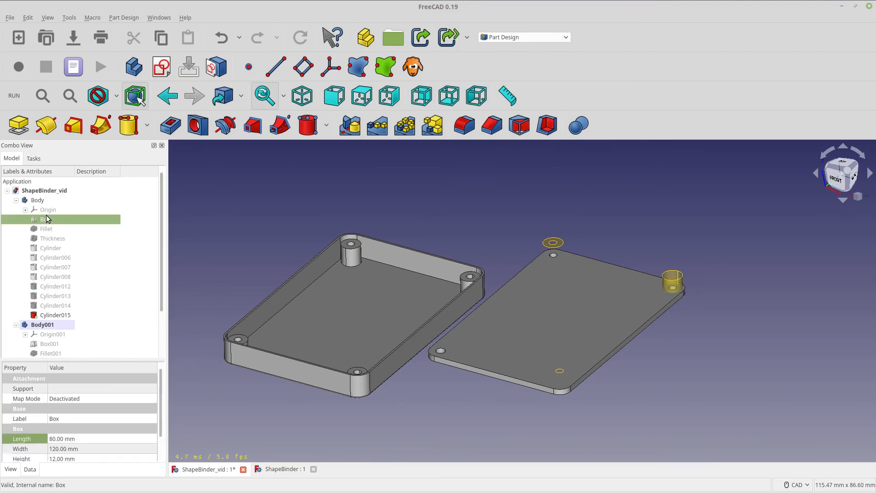
# Change the case Box Length property from 80 mm to 81.80 mm
pyautogui.doubleClick(61, 438)
pyautogui.write('81.8')
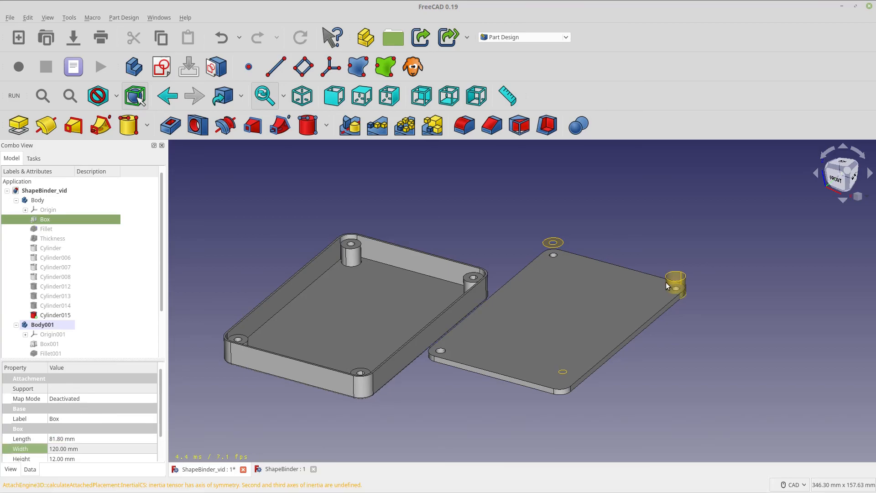
pyautogui.moveTo(675, 292)
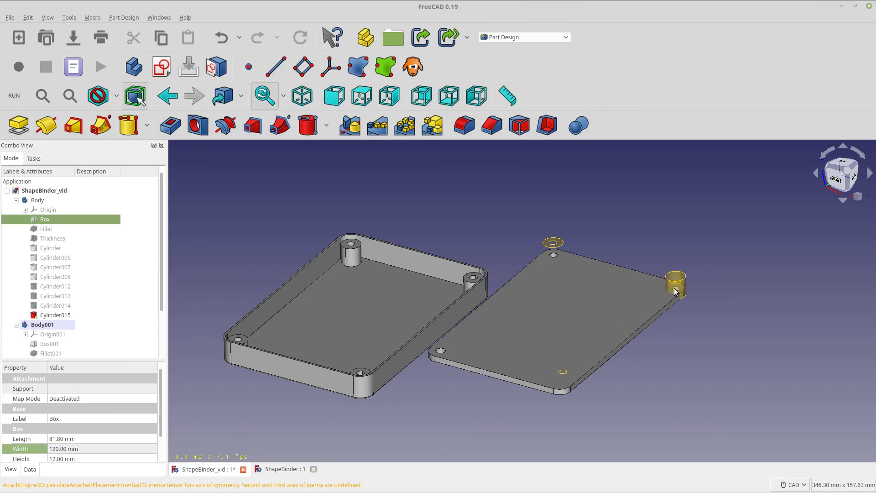
pyautogui.scroll(-3)
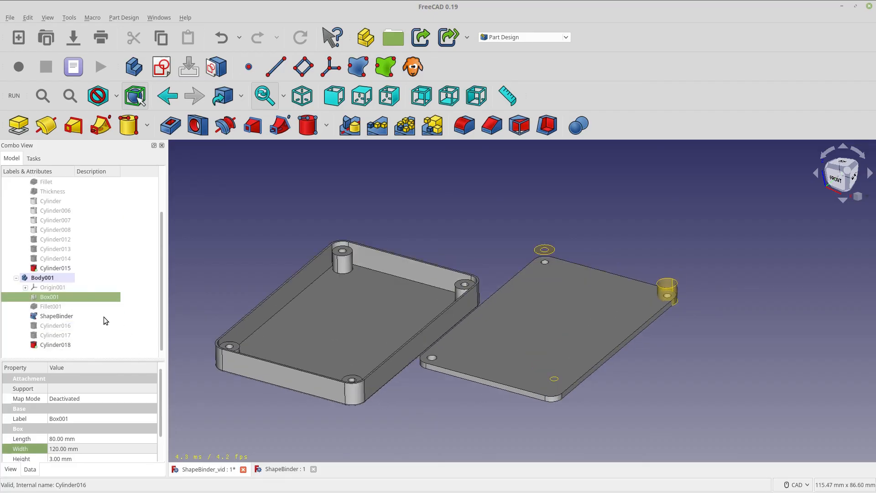
pyautogui.click(55, 316)
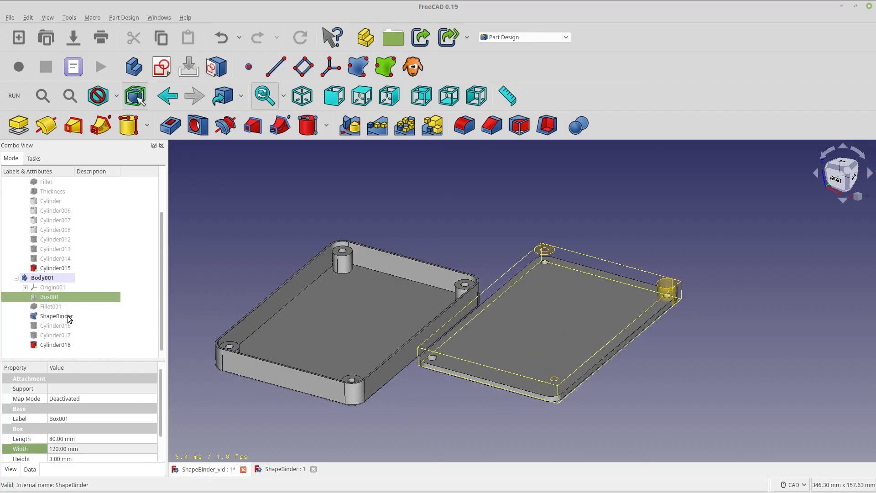
pyautogui.click(49, 297)
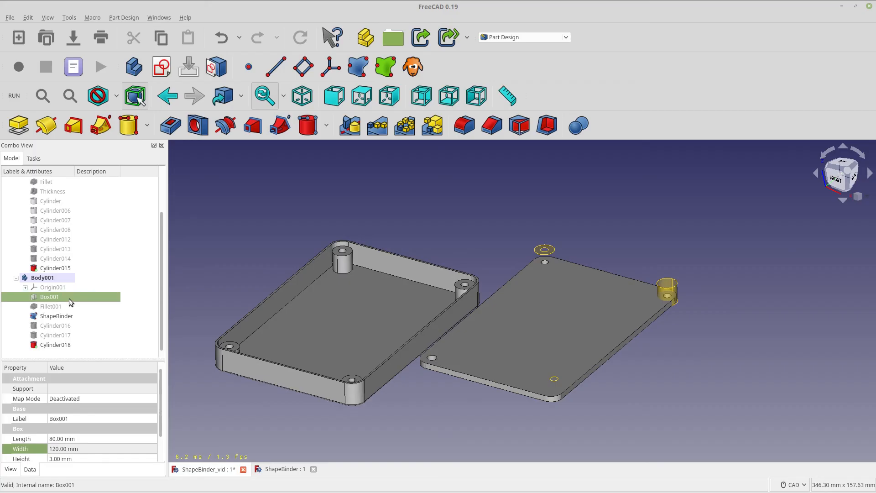
pyautogui.moveTo(477, 361)
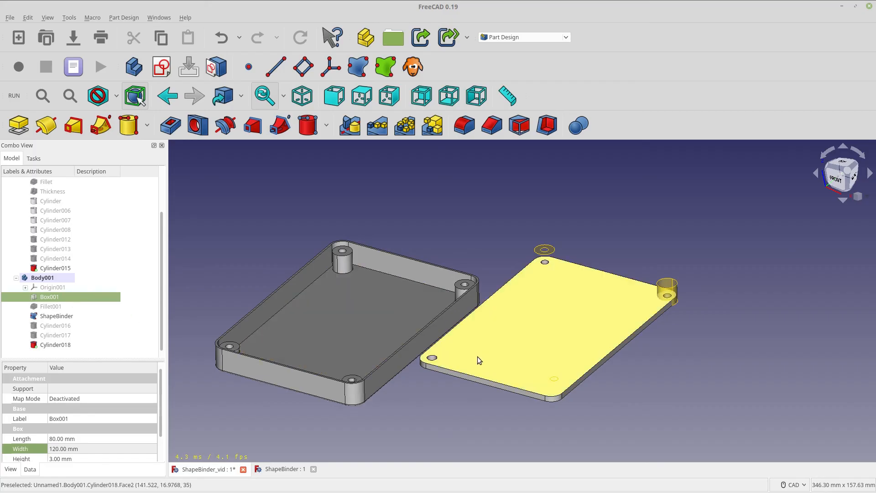
pyautogui.moveTo(499, 353)
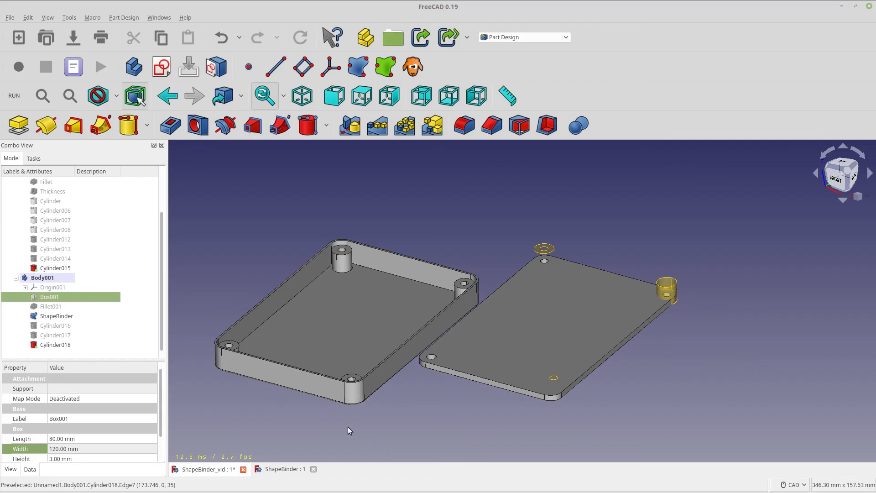
pyautogui.moveTo(317, 430)
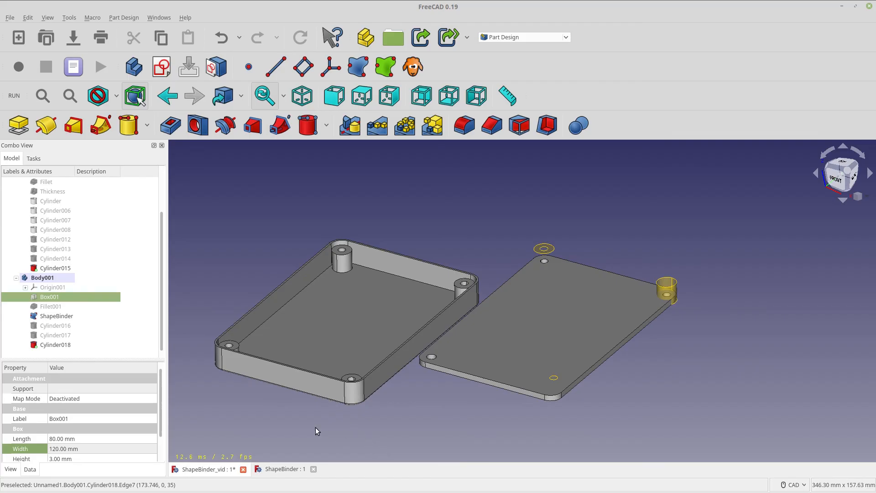